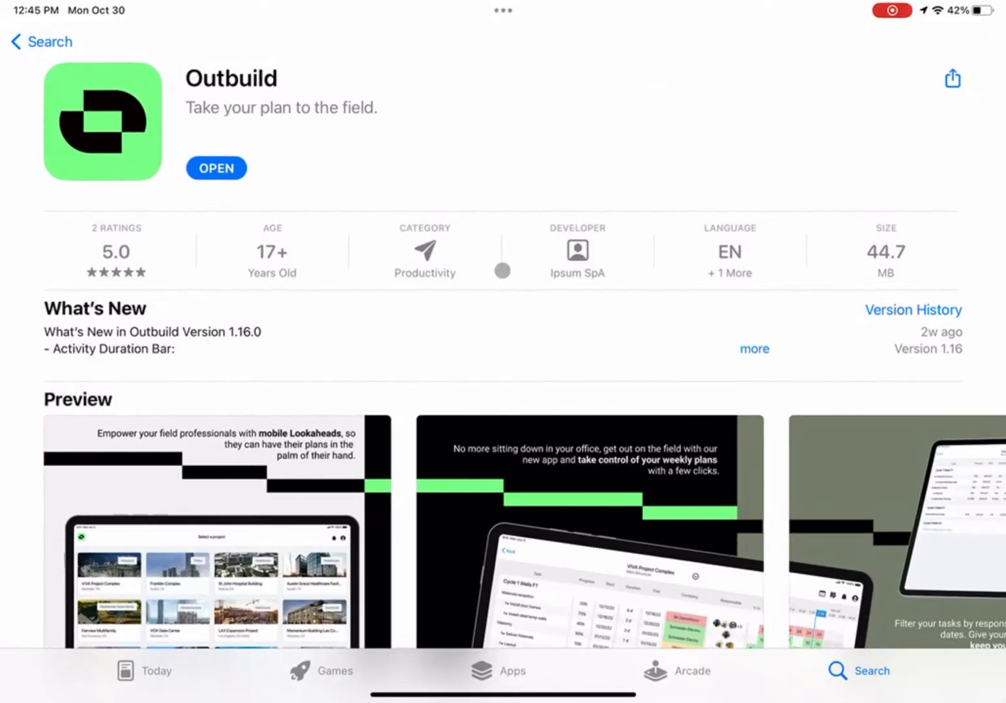
# - Launch Outbuild from its App Store page to reach the 101 Builder Street schedule
pyautogui.click(216, 168)
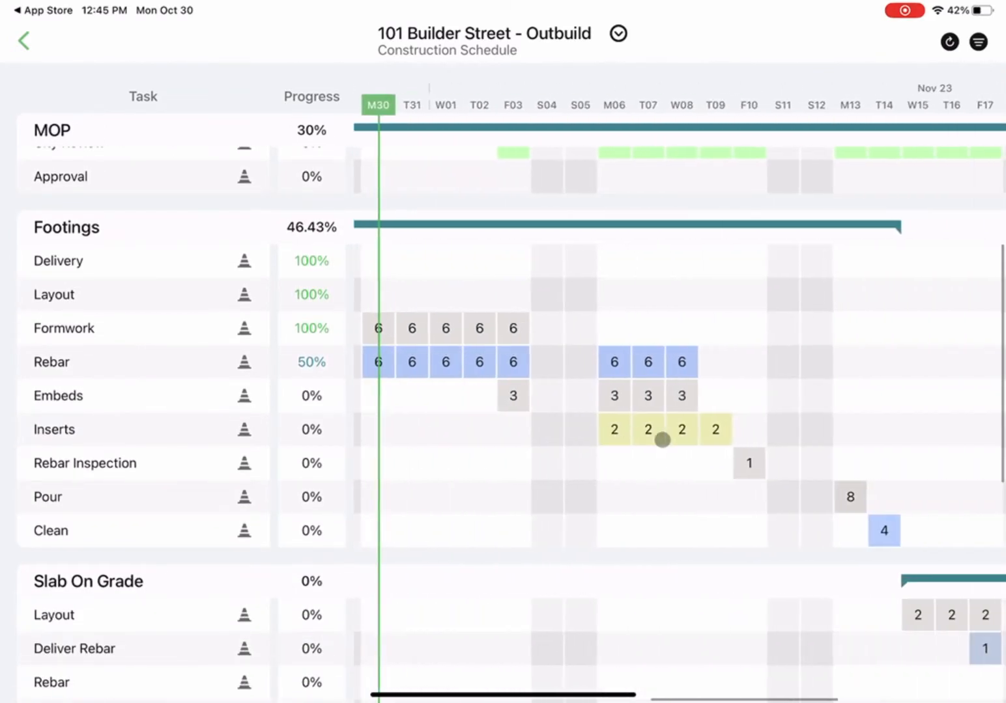
# - Change the Footings task name from 'Inserts' to 'Concrete Inserts'
pyautogui.hscroll(3)
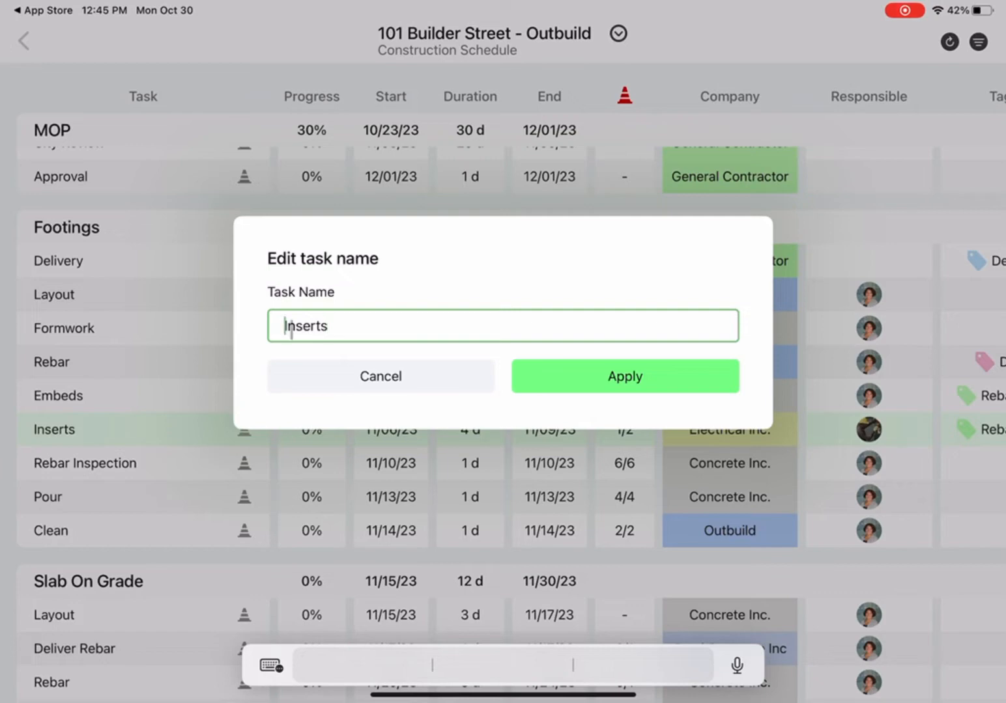
pyautogui.write('Concrete')
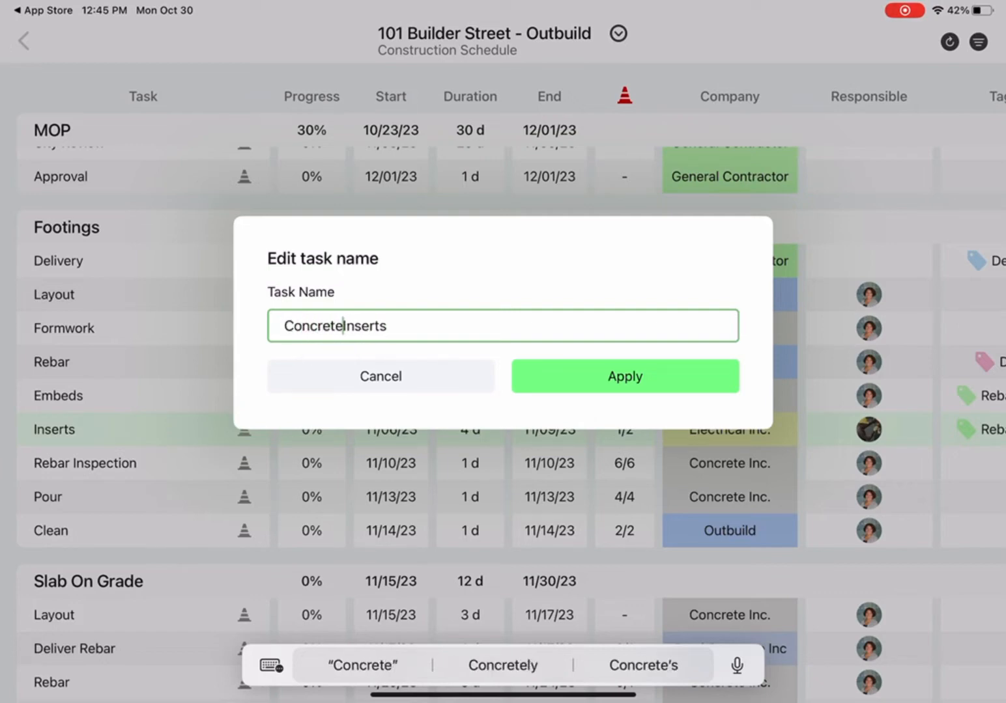
pyautogui.click(623, 376)
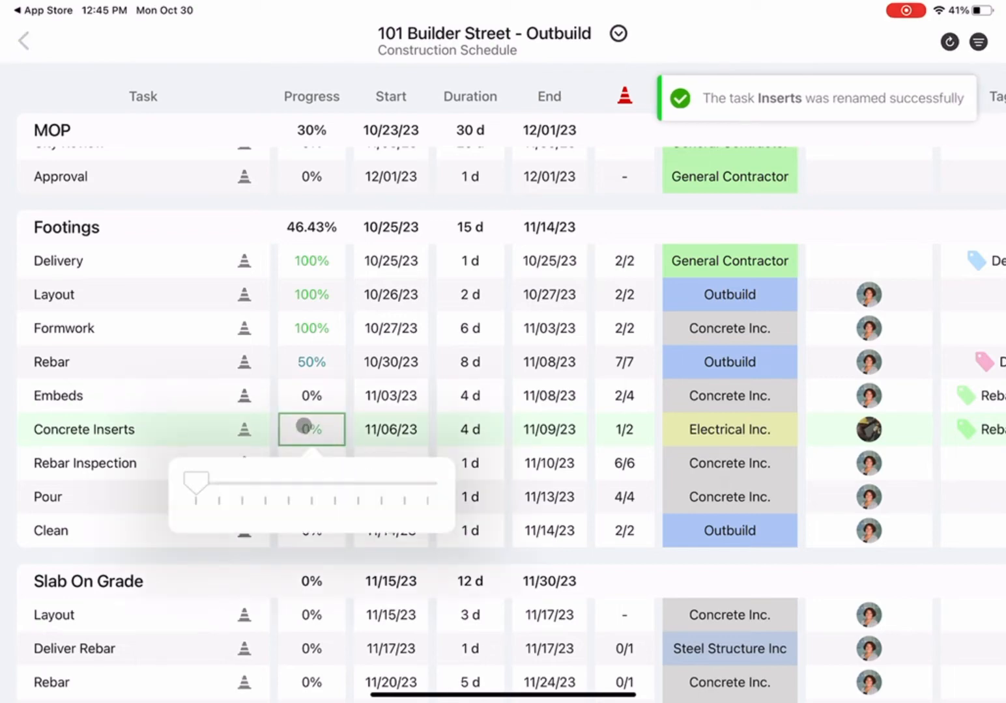
# - Give Concrete Inserts 30% progress, a Nov 7, 2023 start, and company Concrete Inc
pyautogui.moveTo(194, 483); pyautogui.dragTo(266, 483)
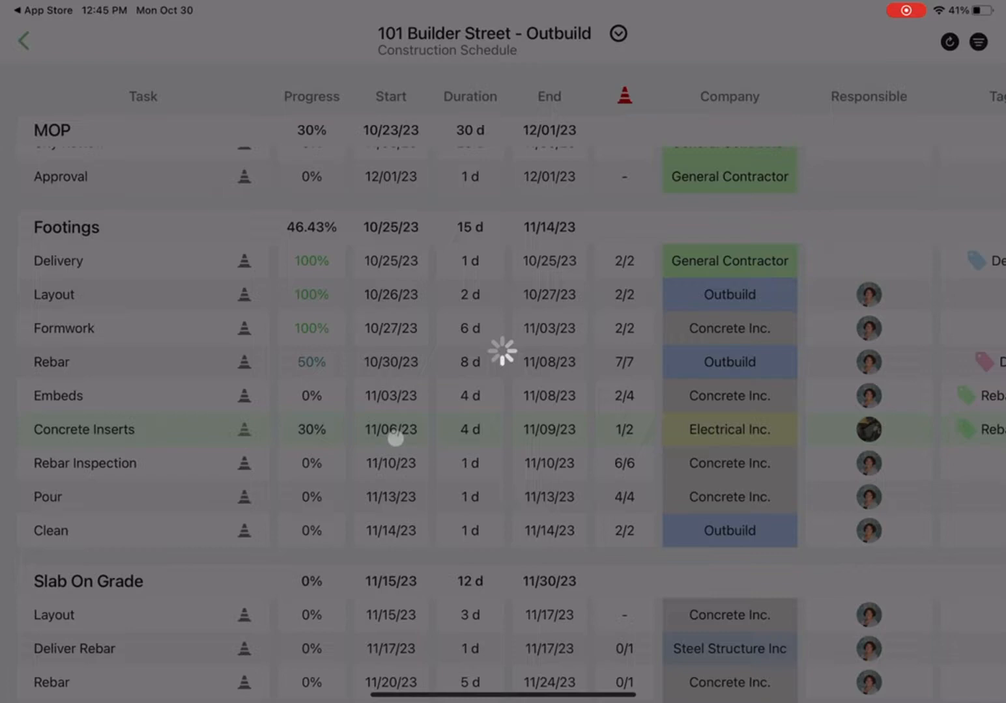
pyautogui.click(390, 429)
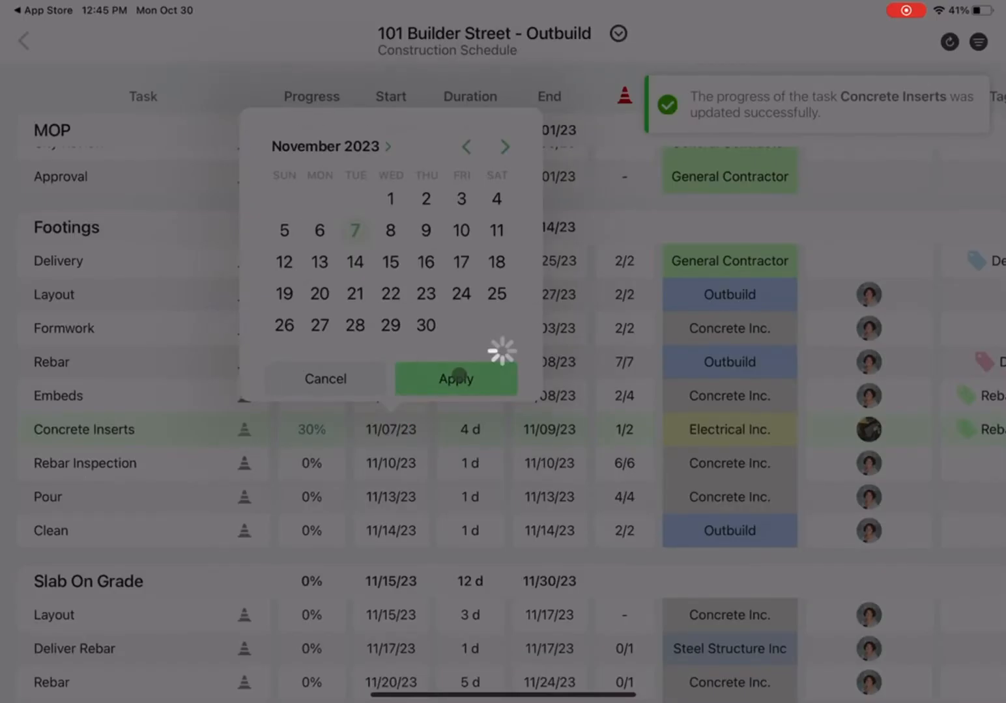
pyautogui.click(455, 379)
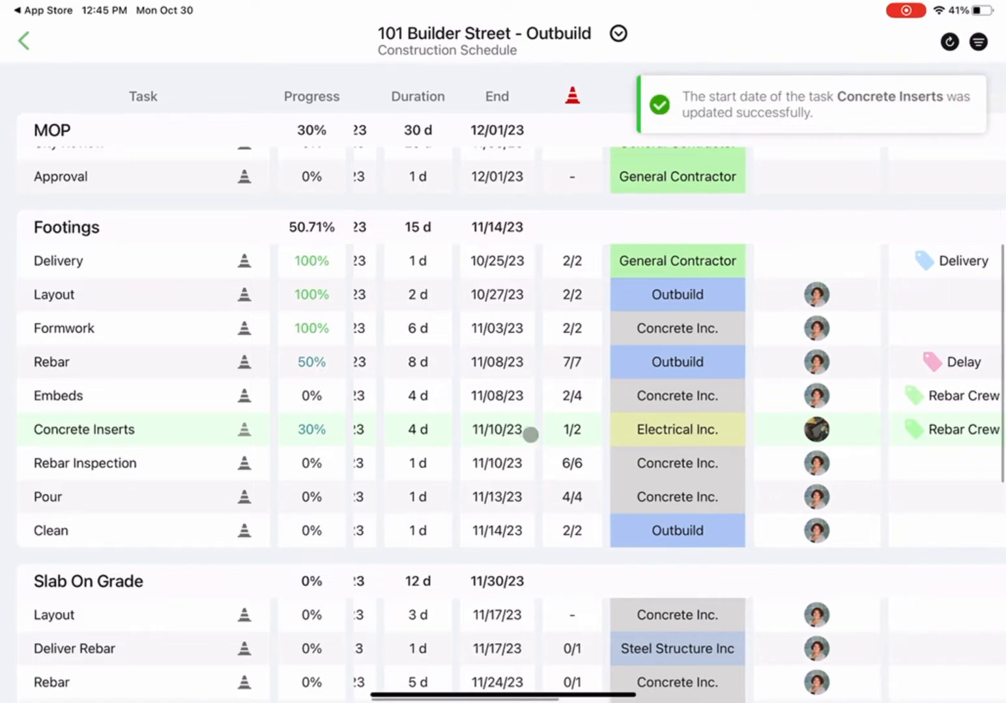
pyautogui.click(676, 429)
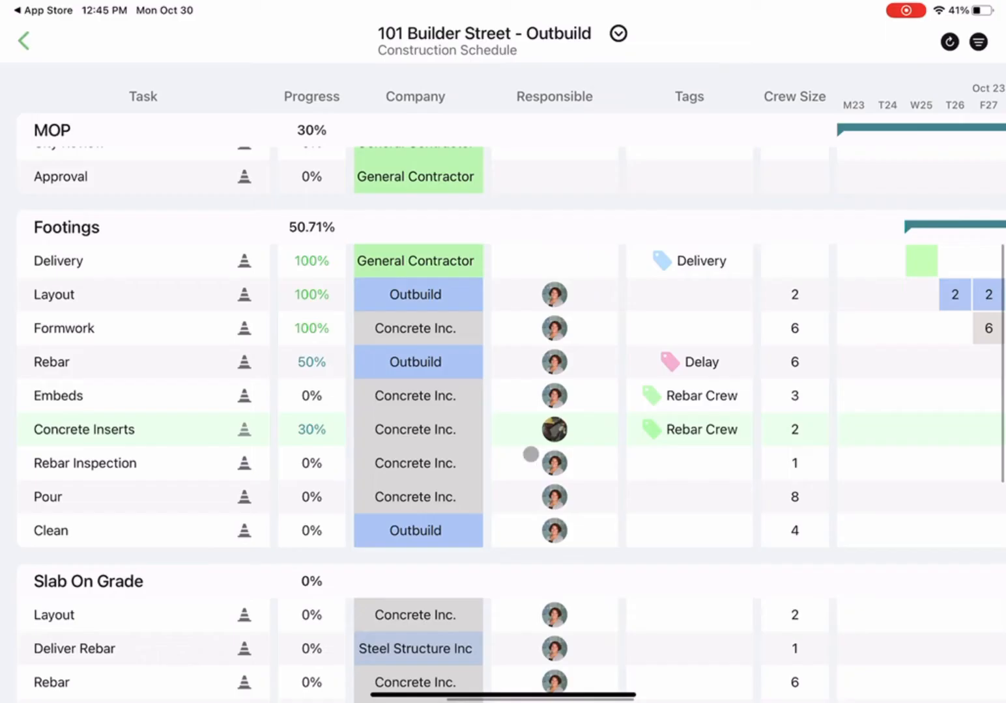
# - Add a second responsible person and the Delay tag to Concrete Inserts
pyautogui.click(554, 429)
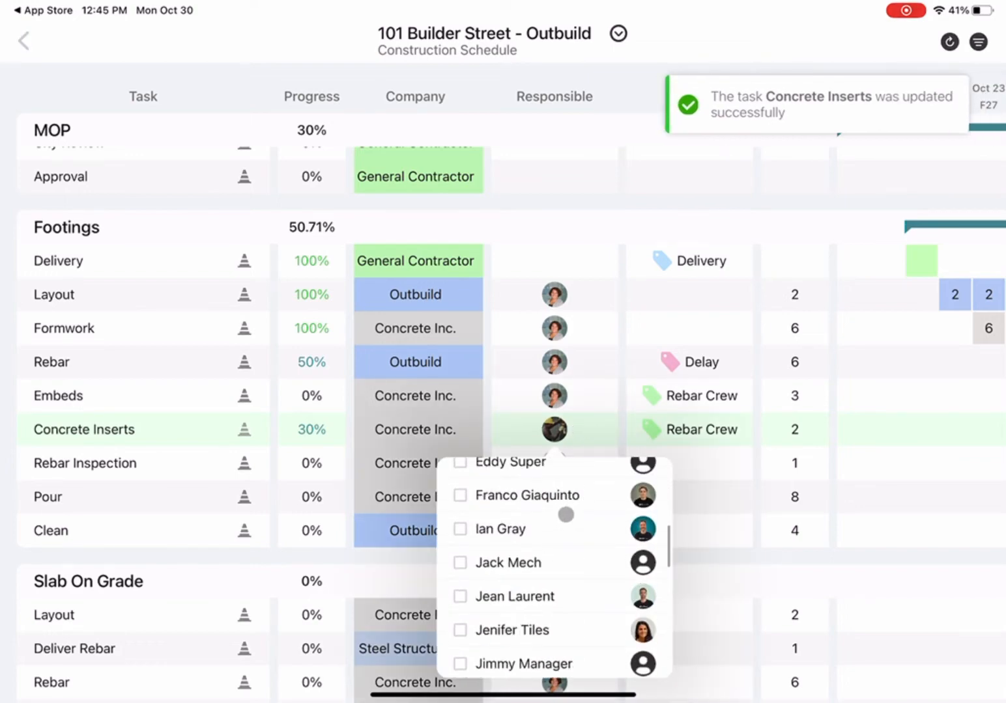
pyautogui.click(459, 562)
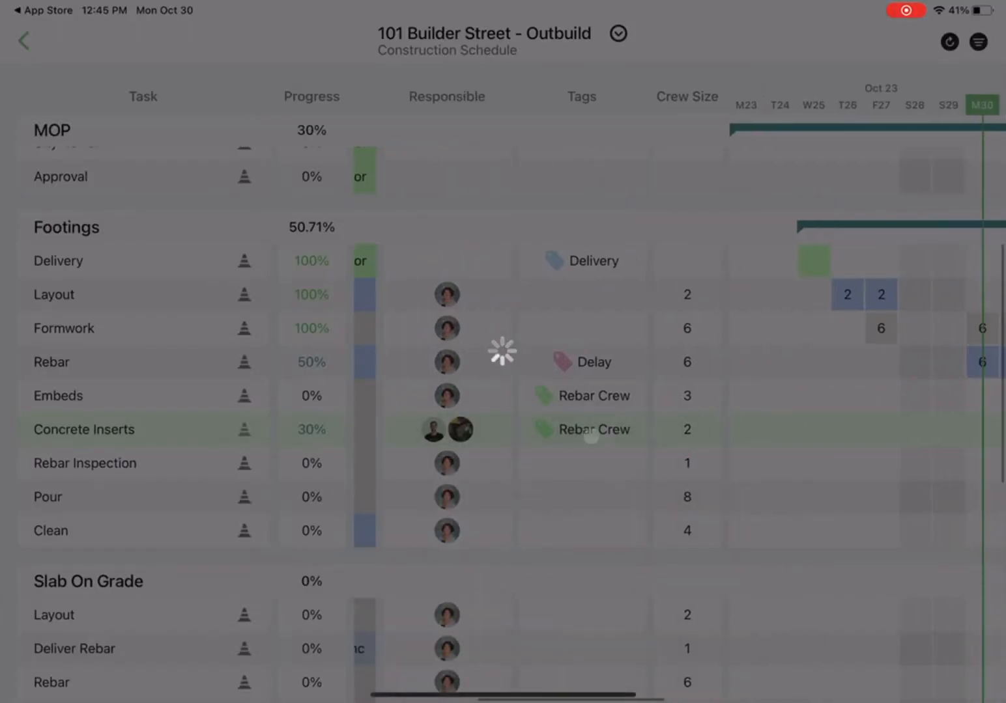
pyautogui.click(593, 430)
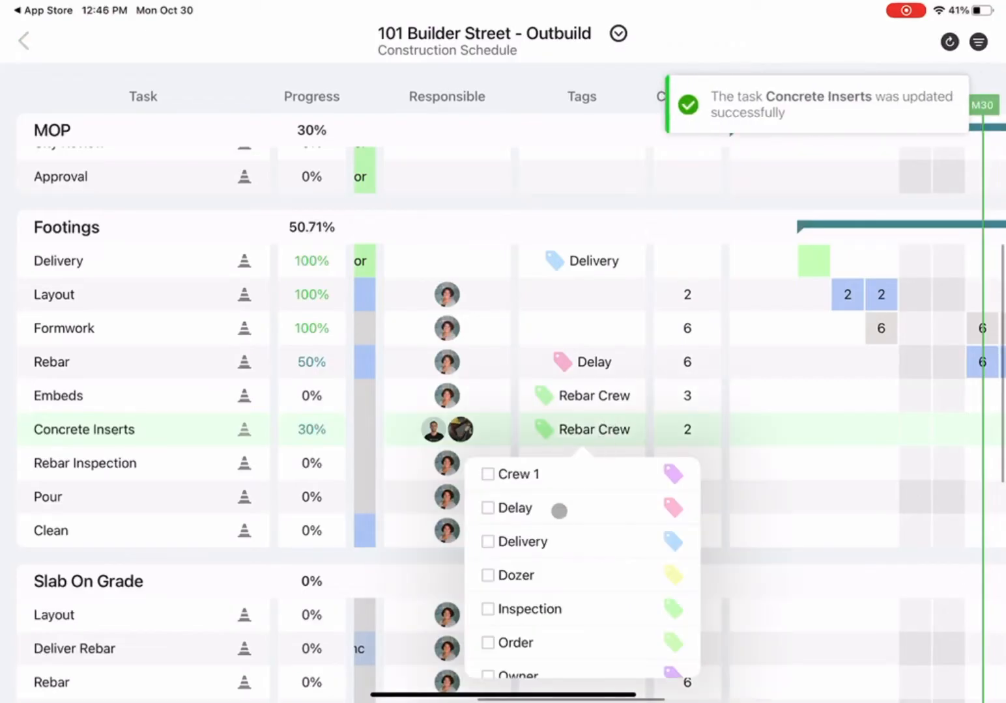
pyautogui.click(488, 509)
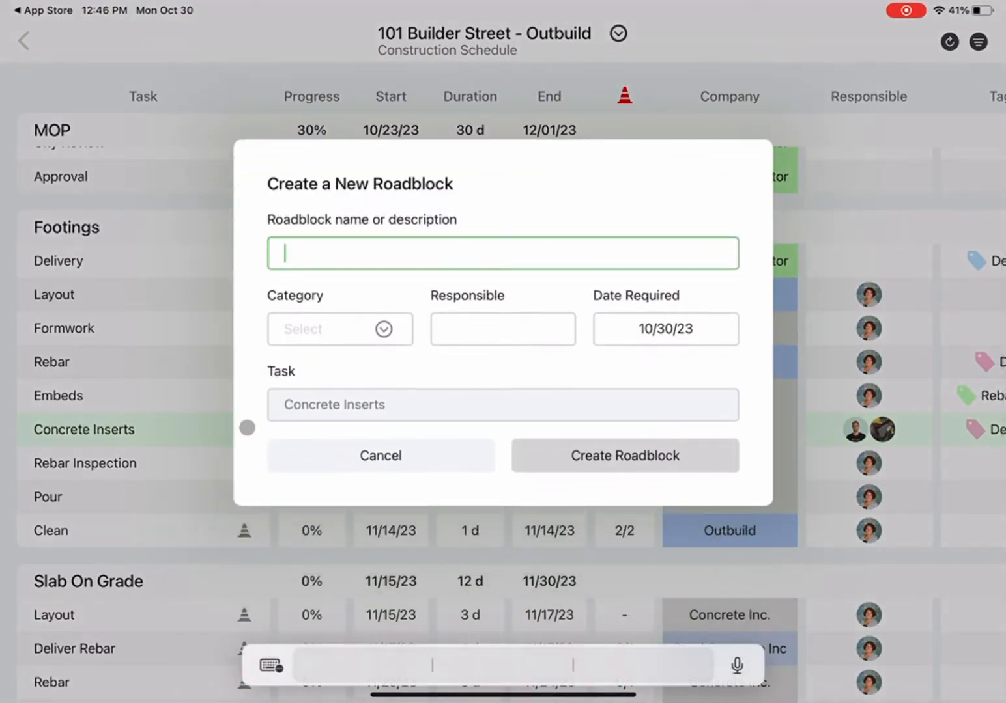
# - Name the new roadblock 'Concrete Truck Delay' with category Equipment
pyautogui.write('Concr')
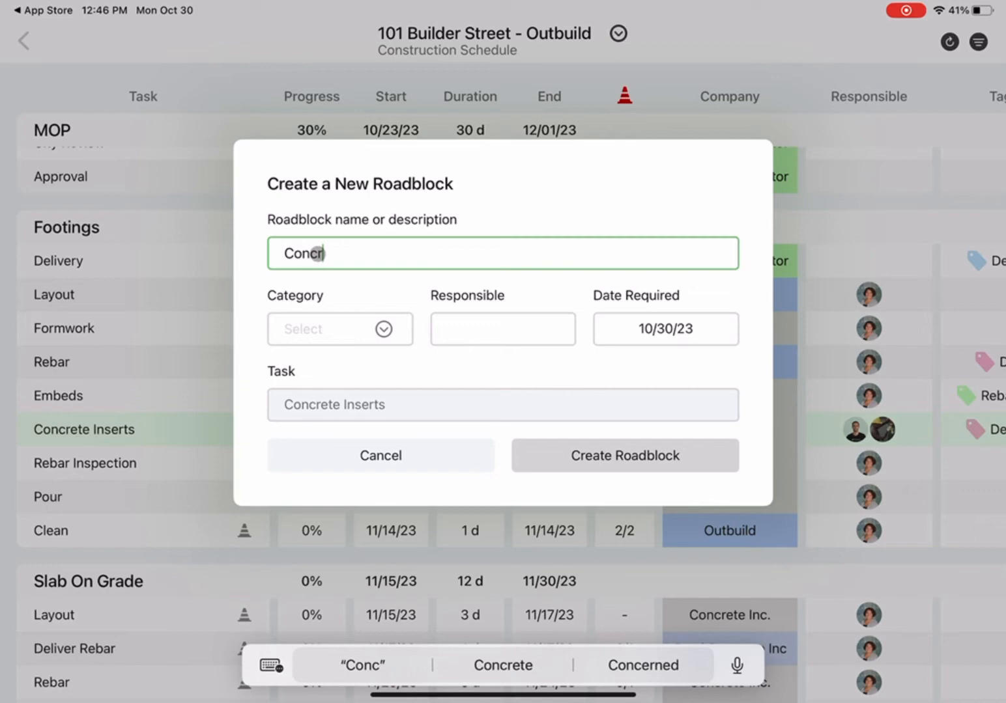
pyautogui.write('Concrete Truck')
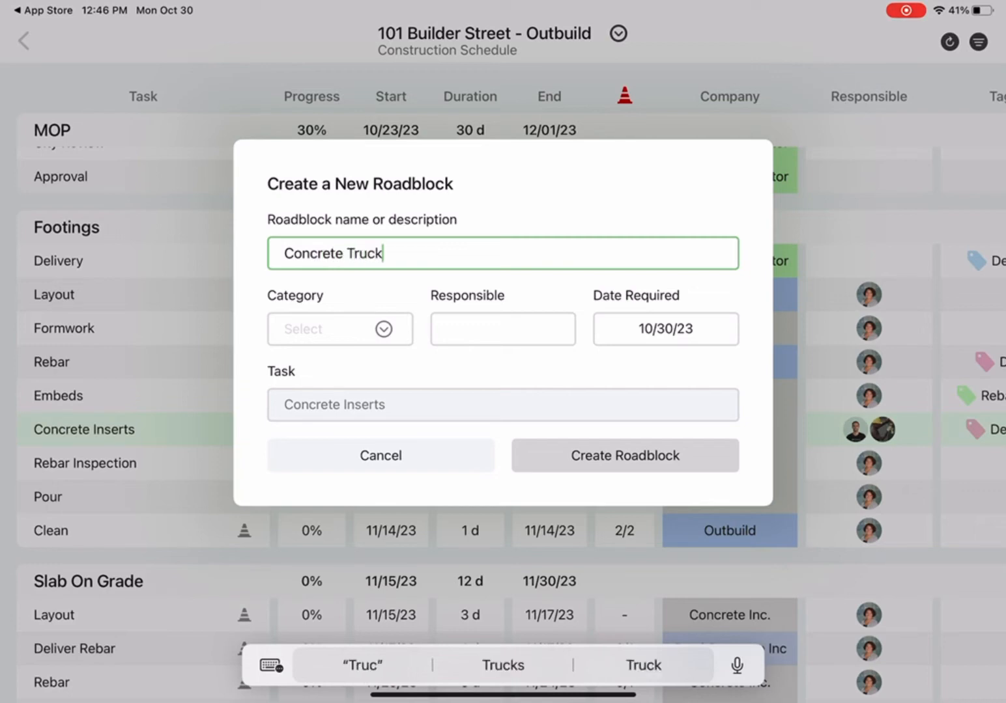
pyautogui.write('Delay')
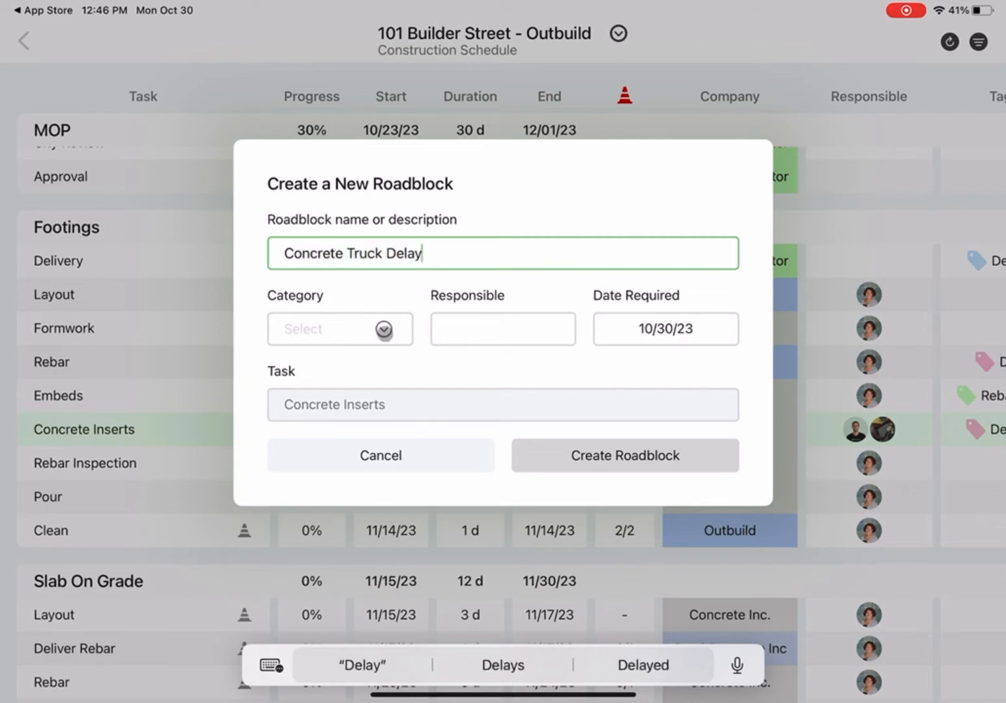
pyautogui.click(338, 328)
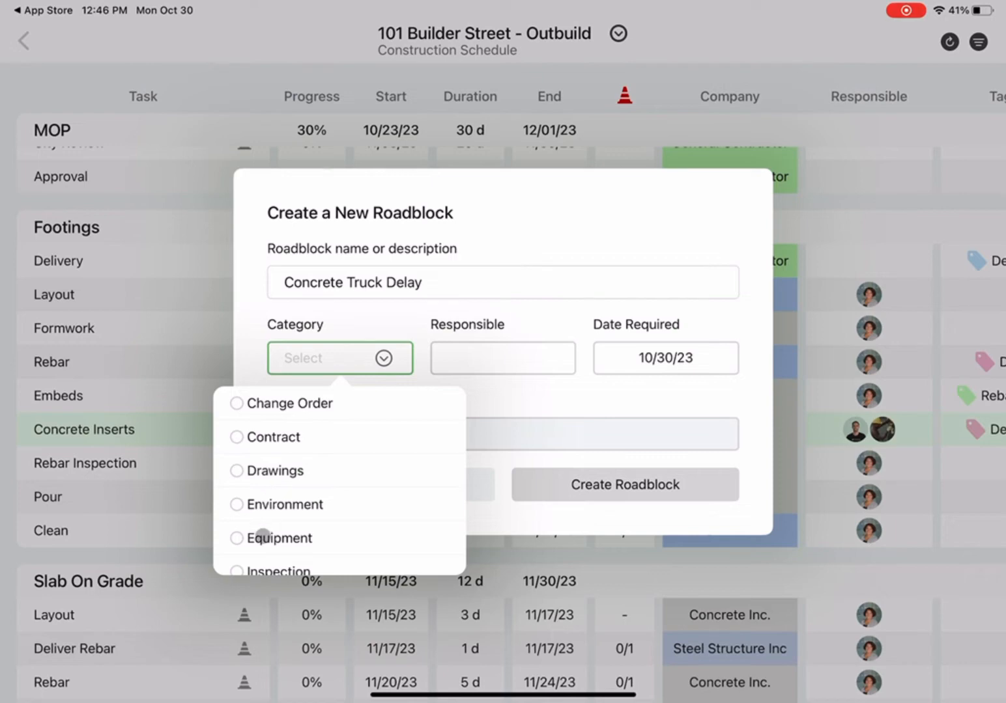
pyautogui.click(280, 538)
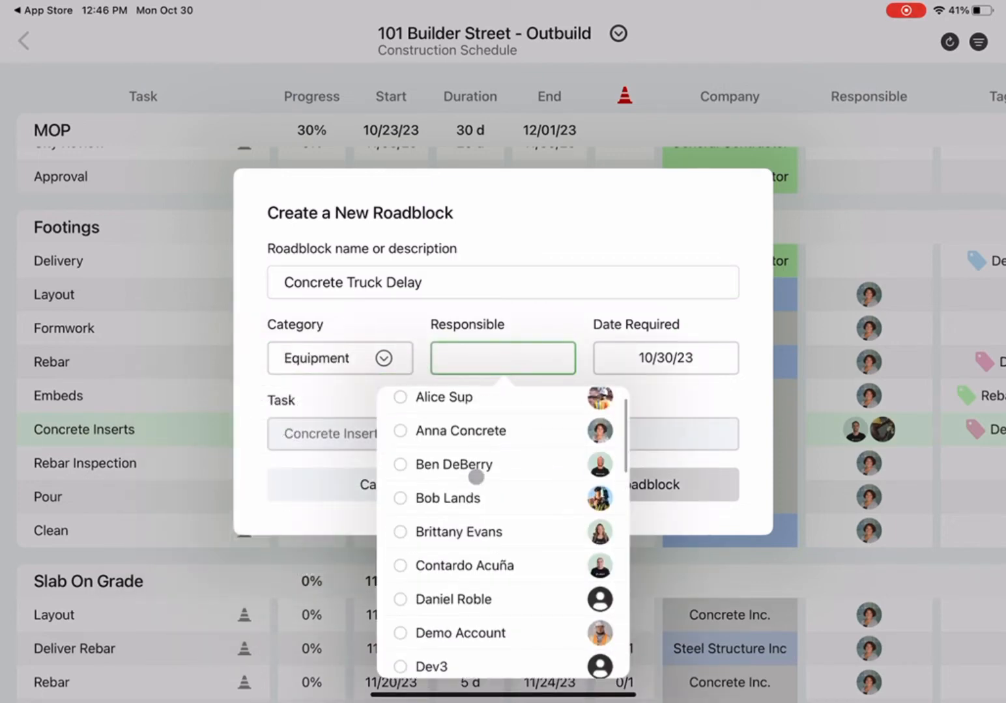
pyautogui.click(459, 464)
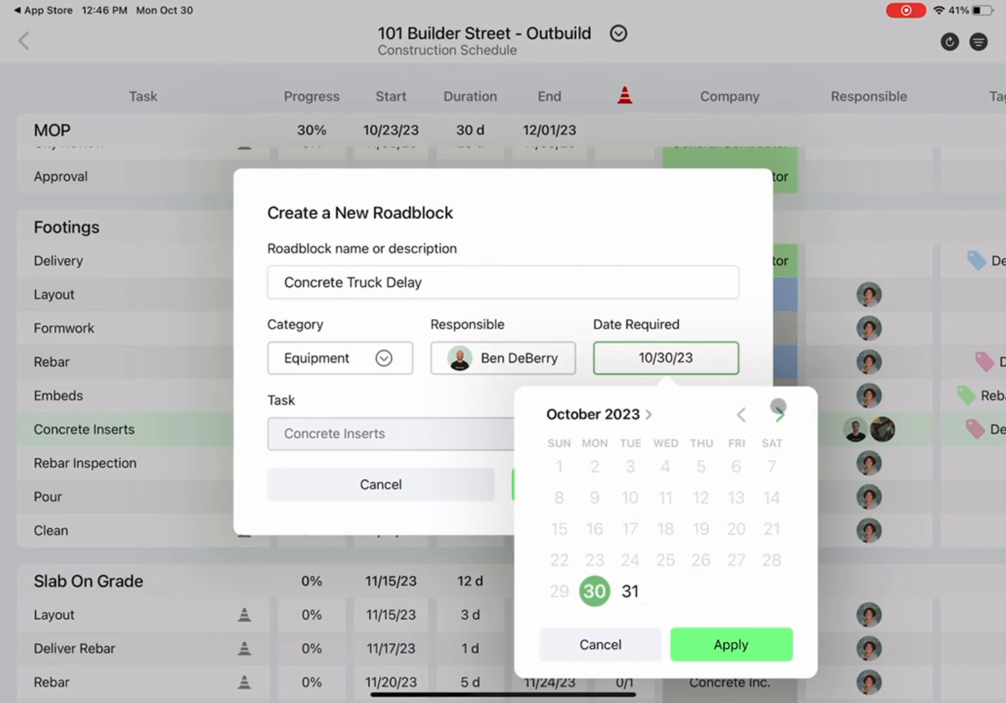
pyautogui.click(779, 414)
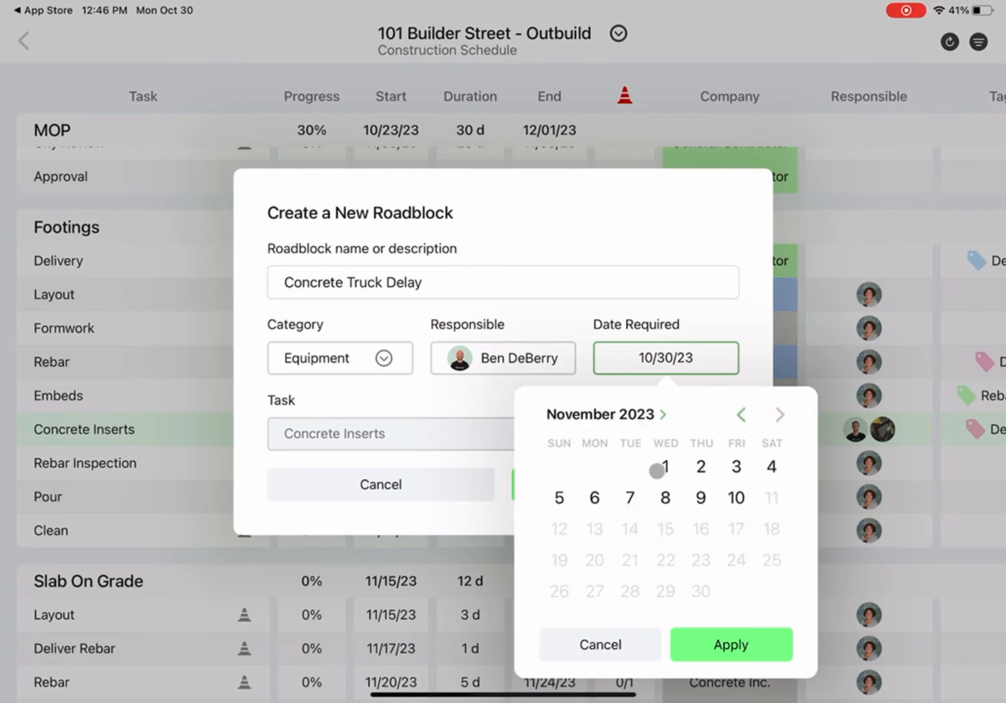
pyautogui.click(730, 645)
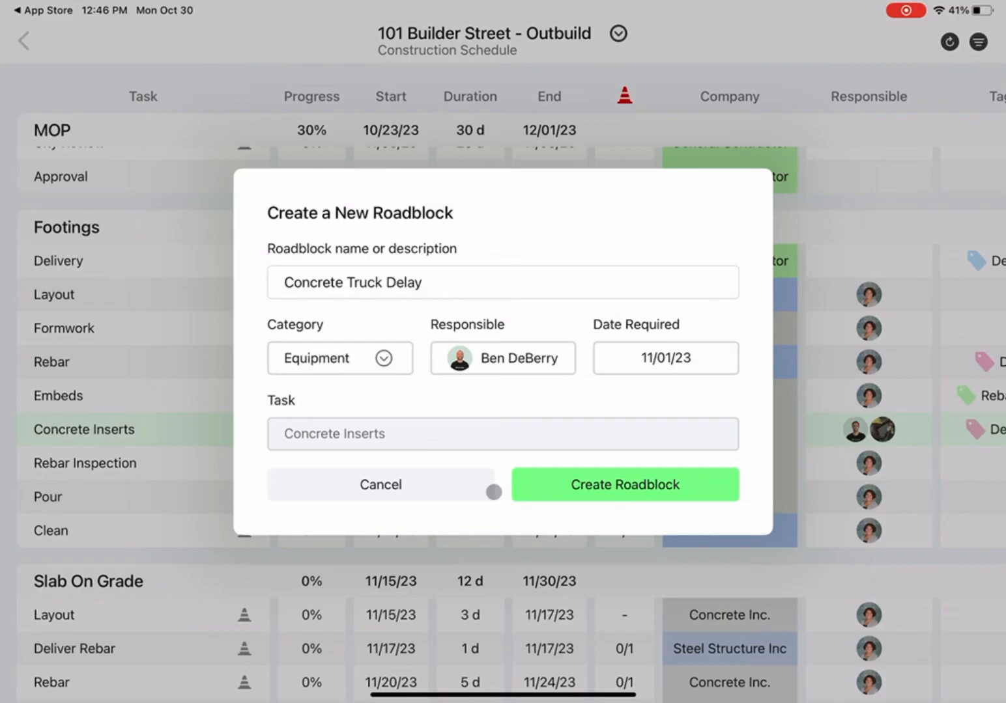
pyautogui.click(623, 484)
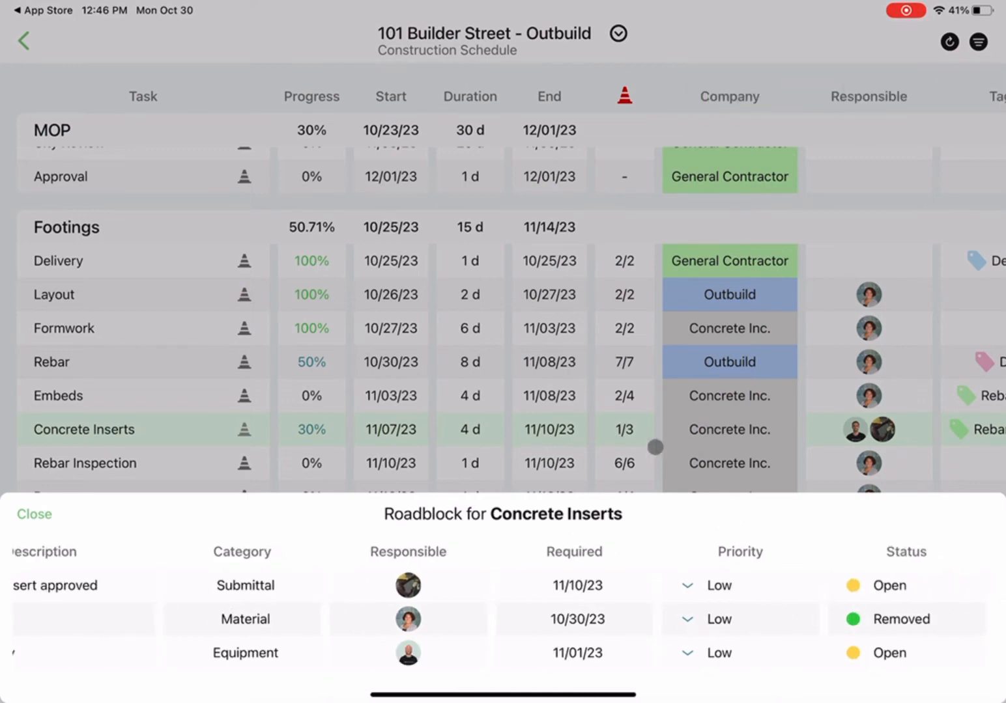
pyautogui.click(34, 514)
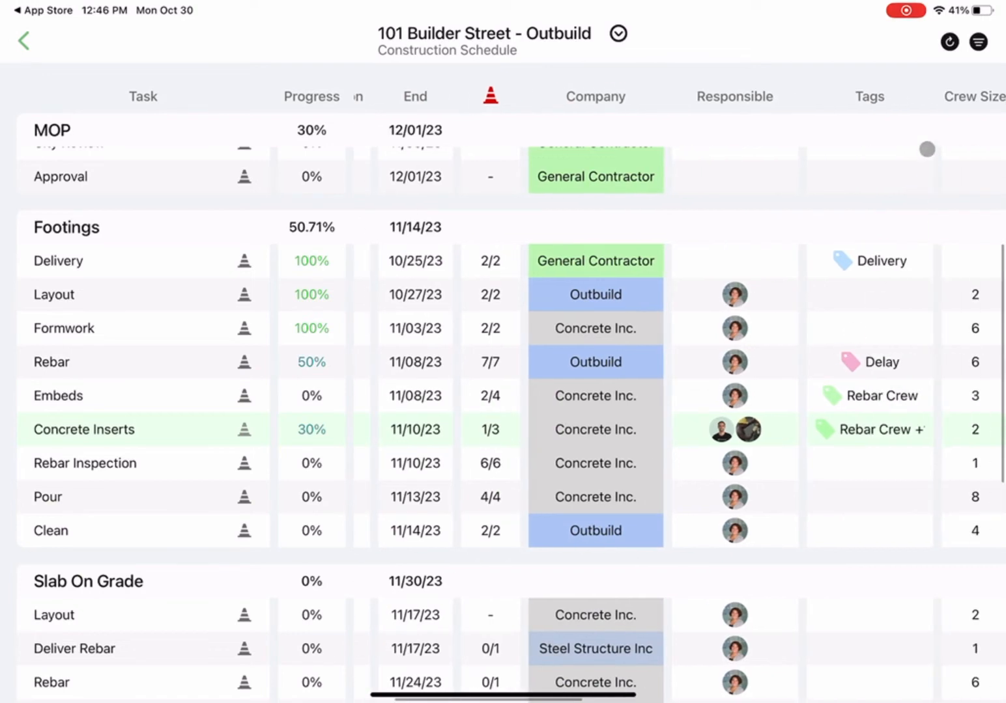
pyautogui.click(978, 41)
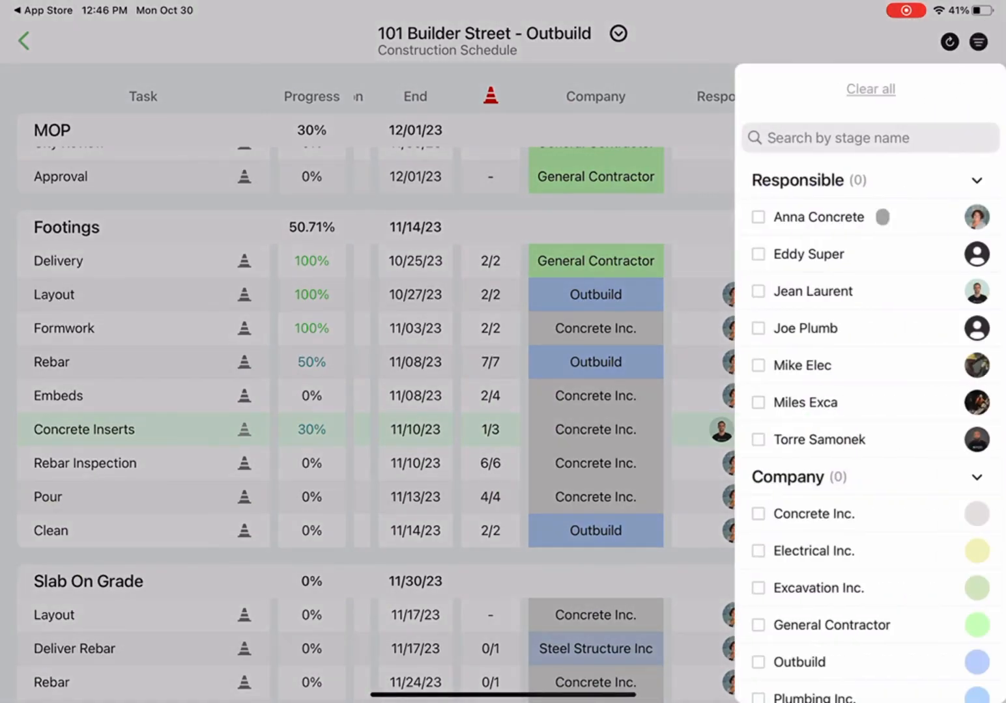
# - Scroll through the filtered schedule and its Gantt timeline
pyautogui.scroll(-3)
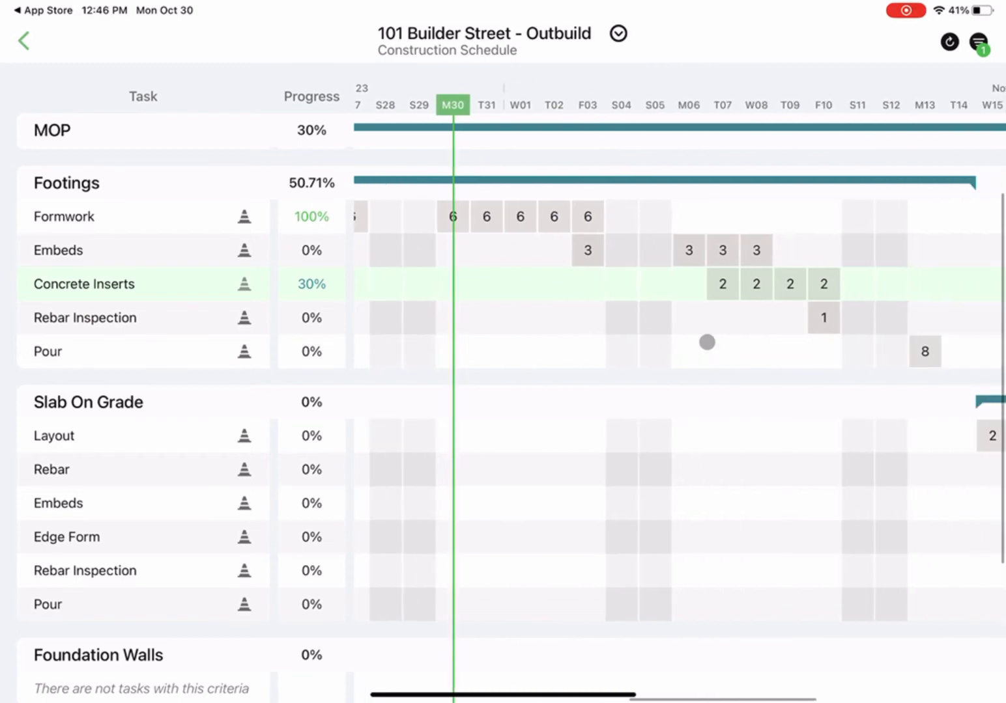
pyautogui.hscroll(3)
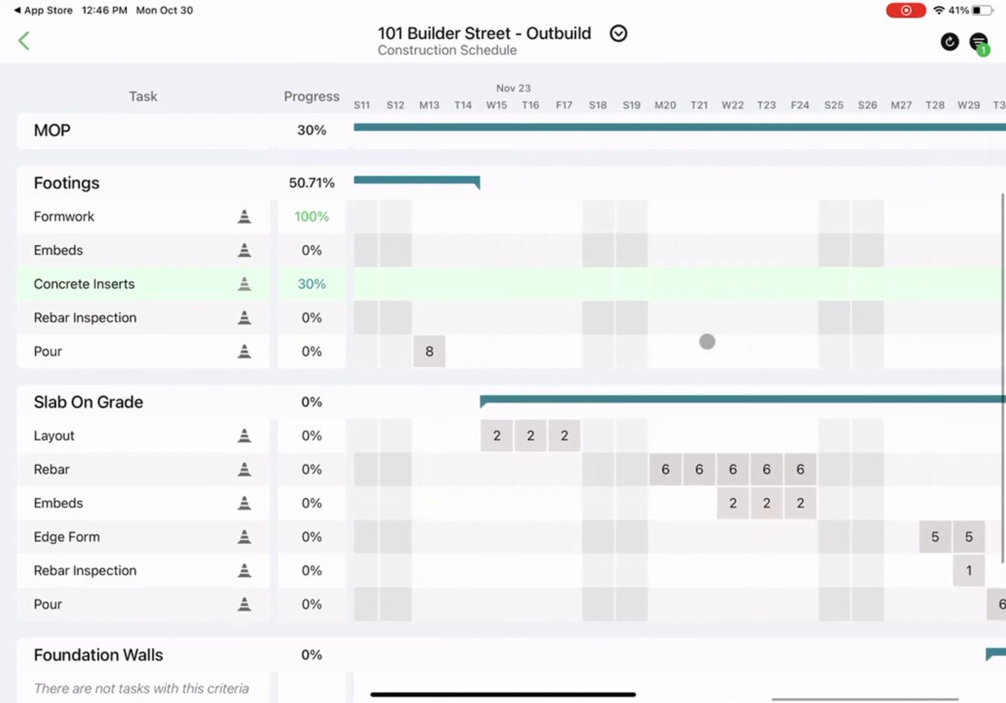